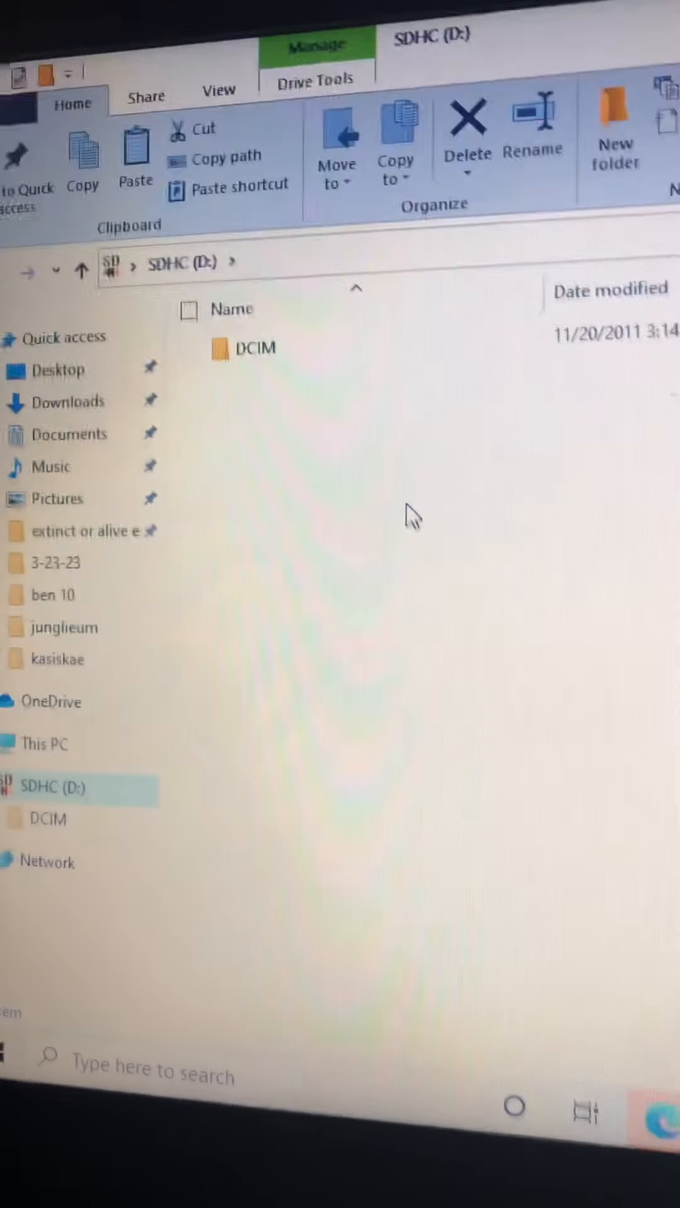
# Open DCIM on SDHC (D:), then the camera folder and its dated subfolder.
pyautogui.click(254, 347)
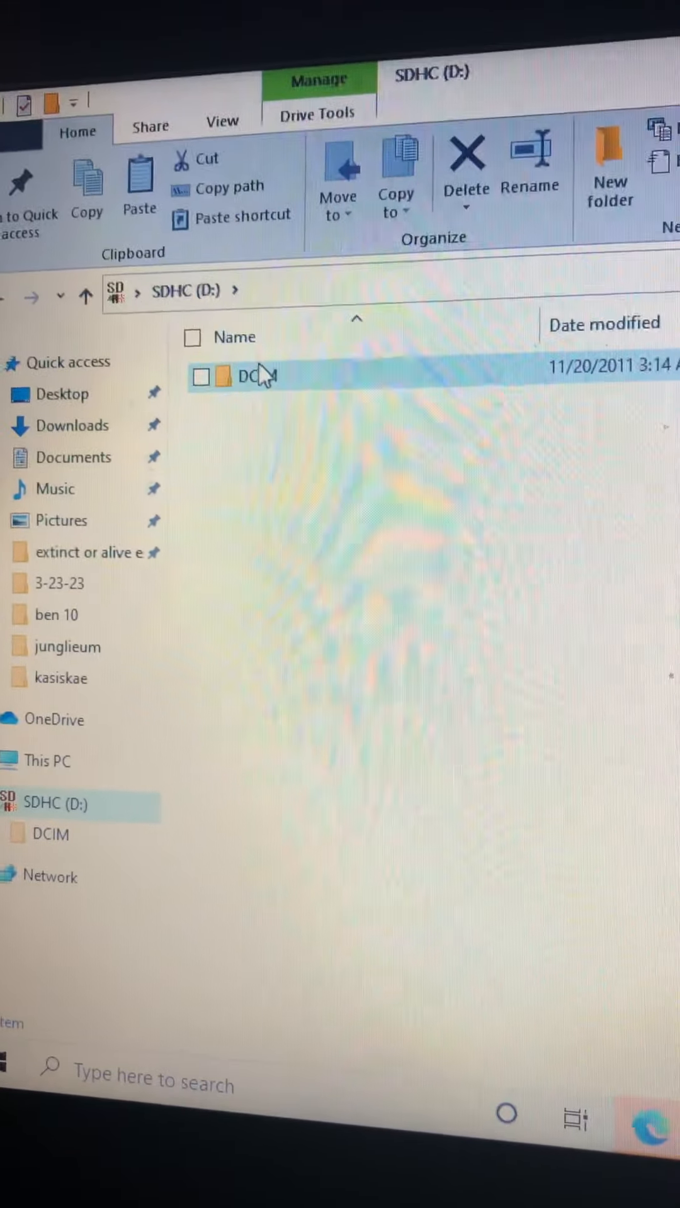
pyautogui.doubleClick(255, 376)
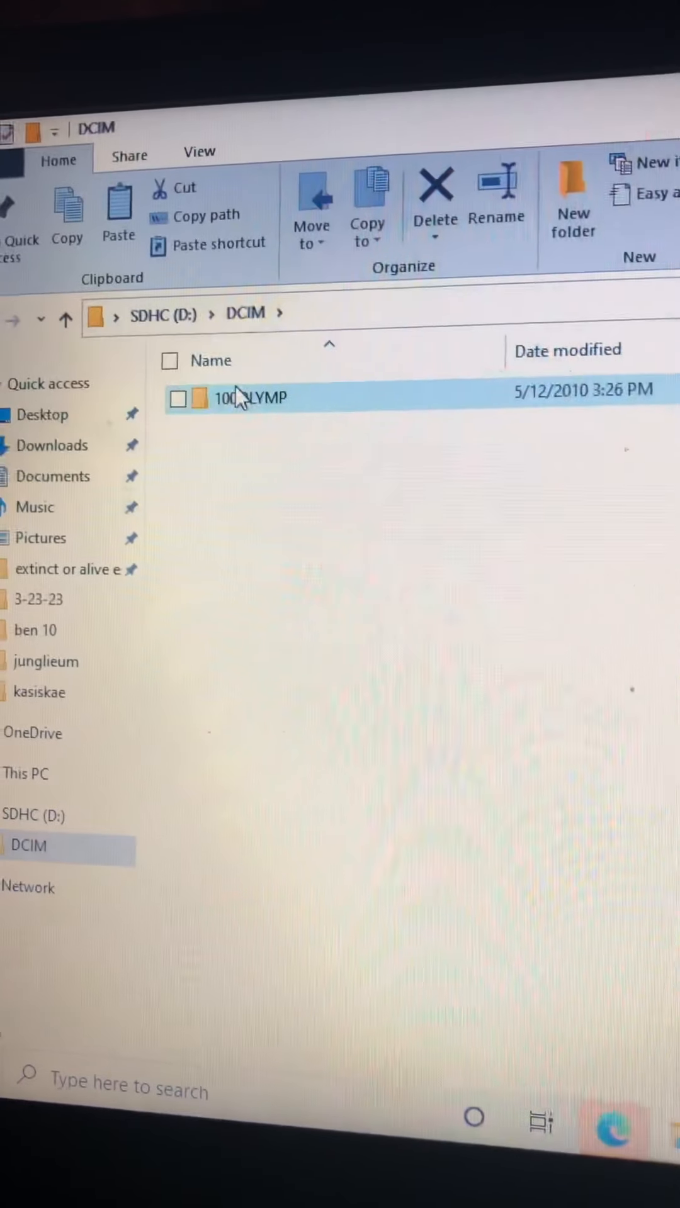
pyautogui.doubleClick(247, 398)
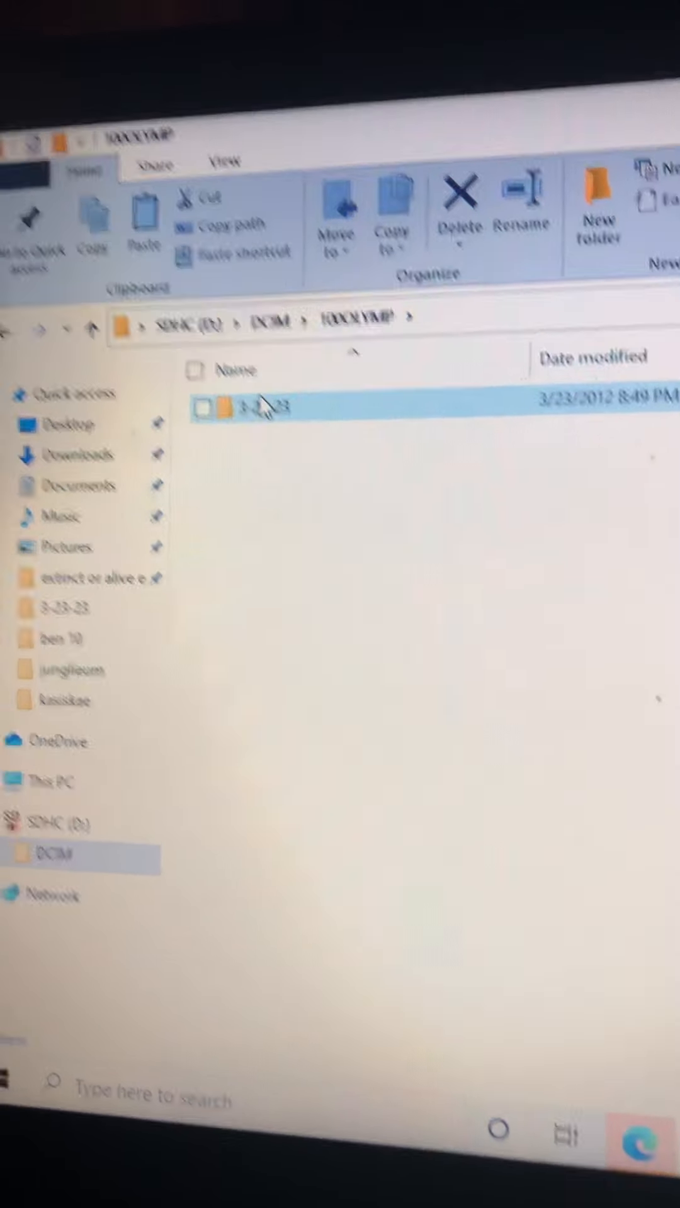
pyautogui.doubleClick(261, 407)
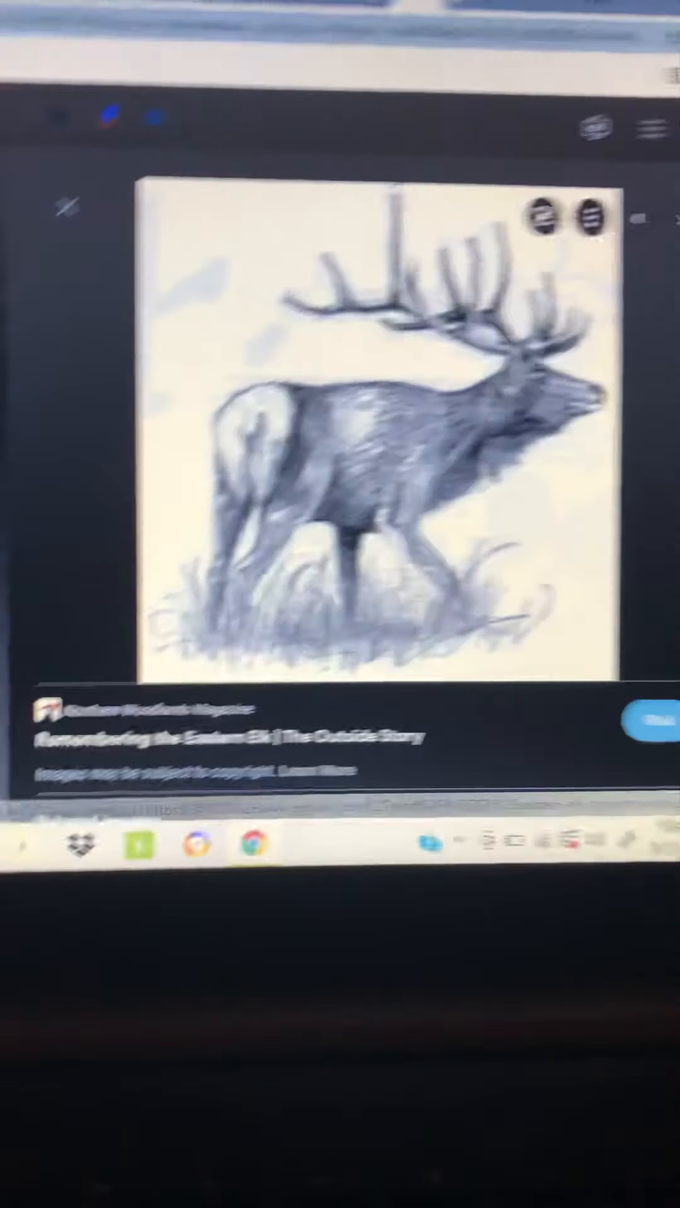
# Step through elk results past the historic Eastern elk range map to the next photo.
pyautogui.click(655, 73)
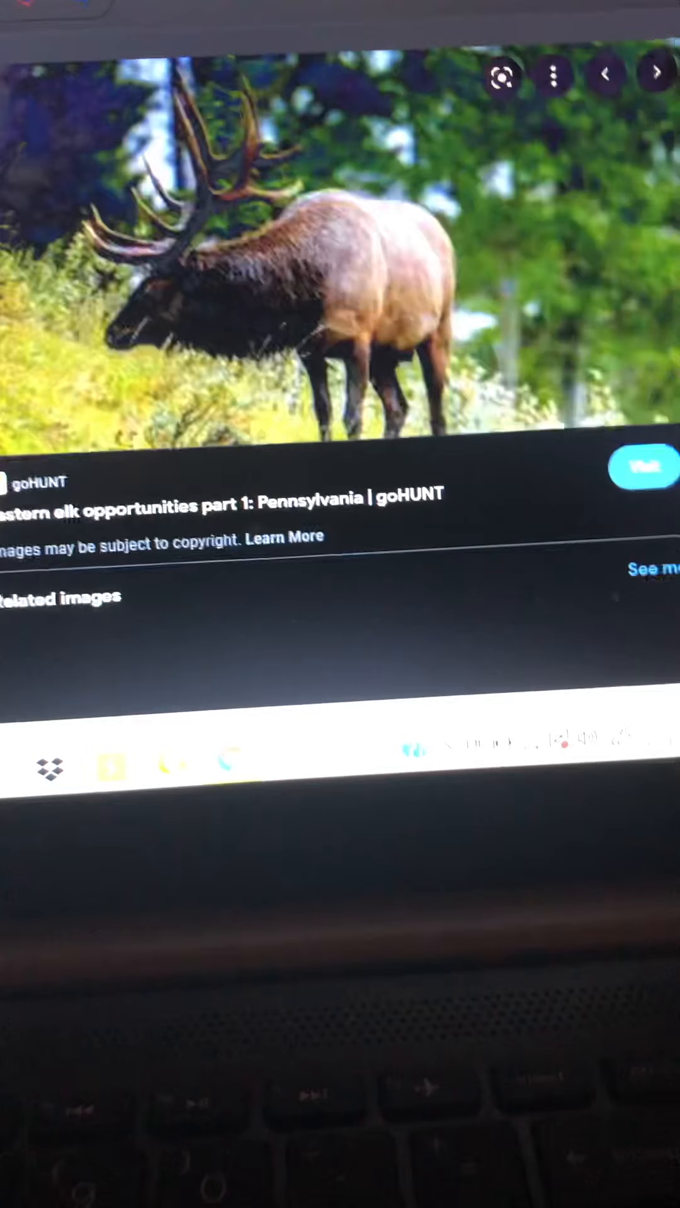
pyautogui.scroll(-3)
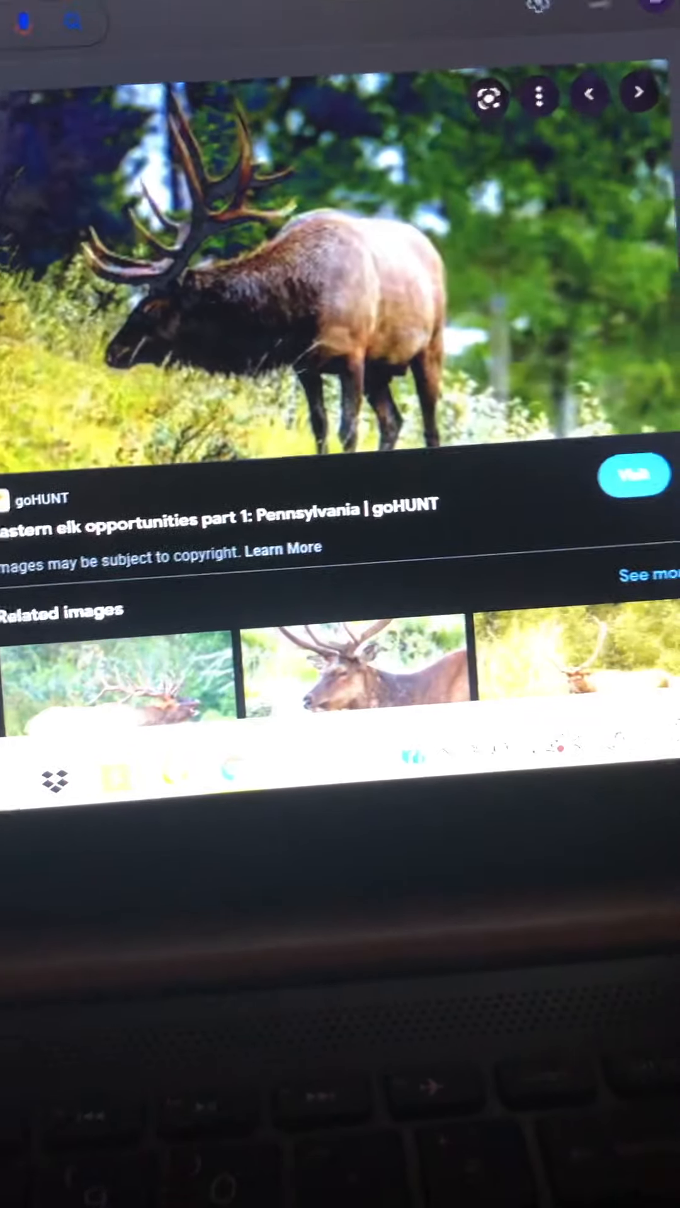
pyautogui.click(638, 92)
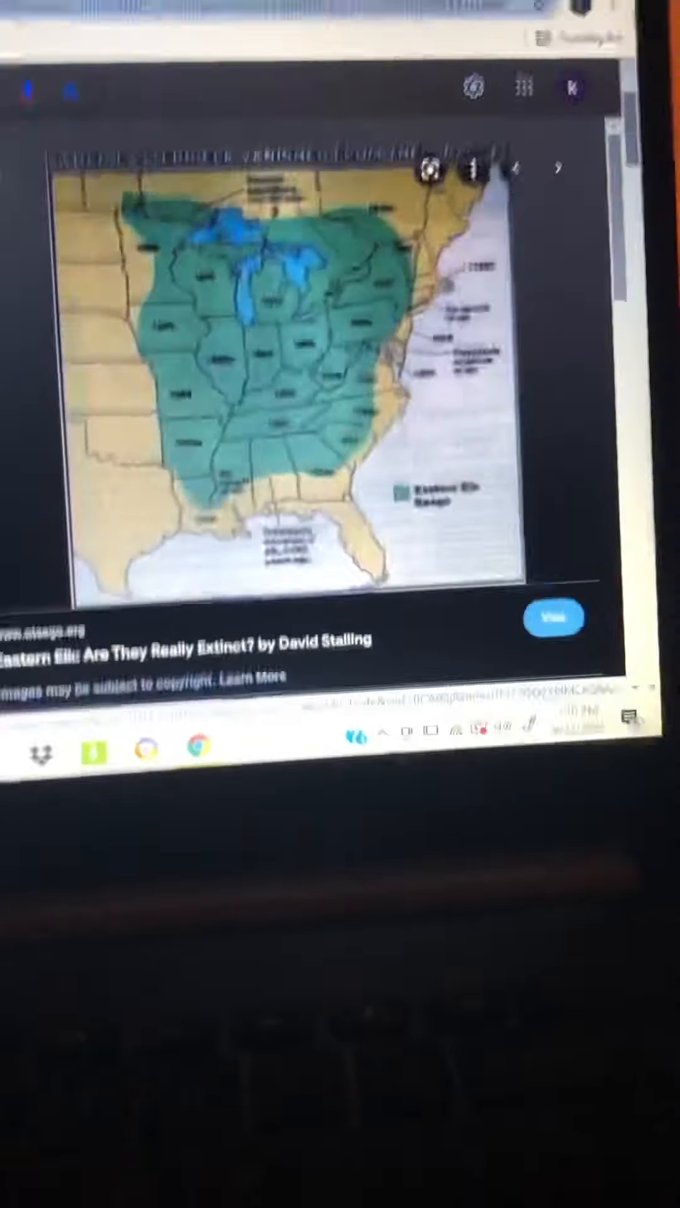
pyautogui.click(561, 168)
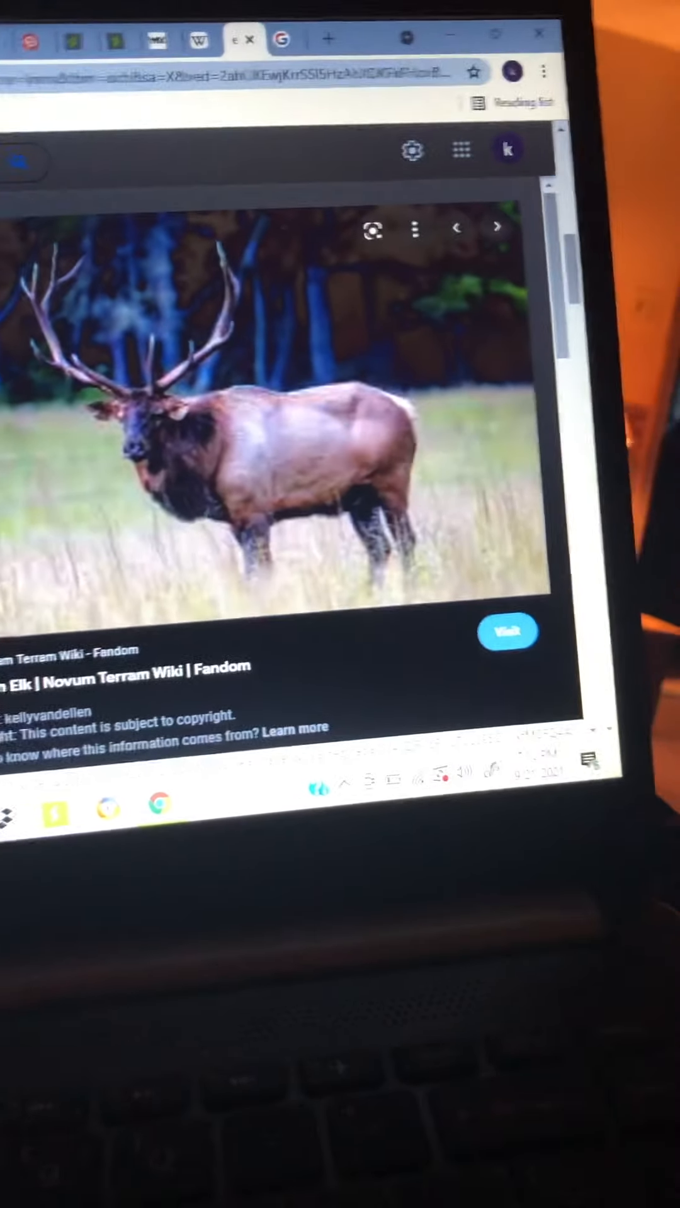
# Advance to the otsego.org painting of a bull elk with a cow and view related images.
pyautogui.click(496, 227)
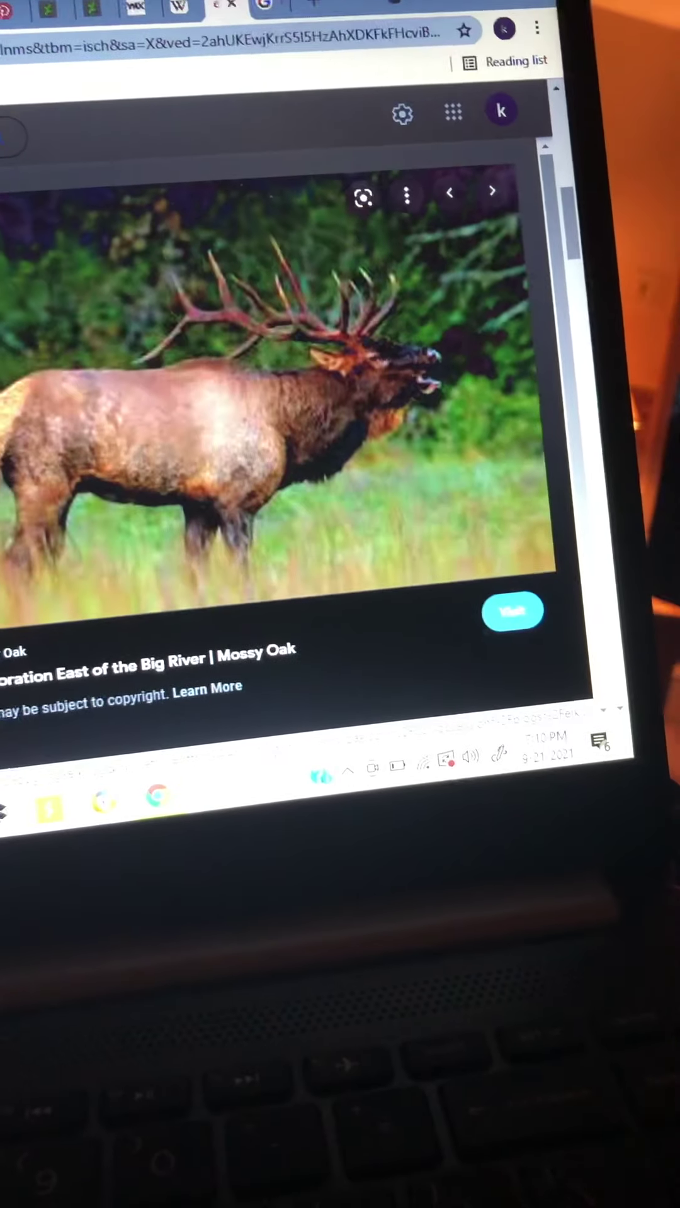
pyautogui.click(492, 191)
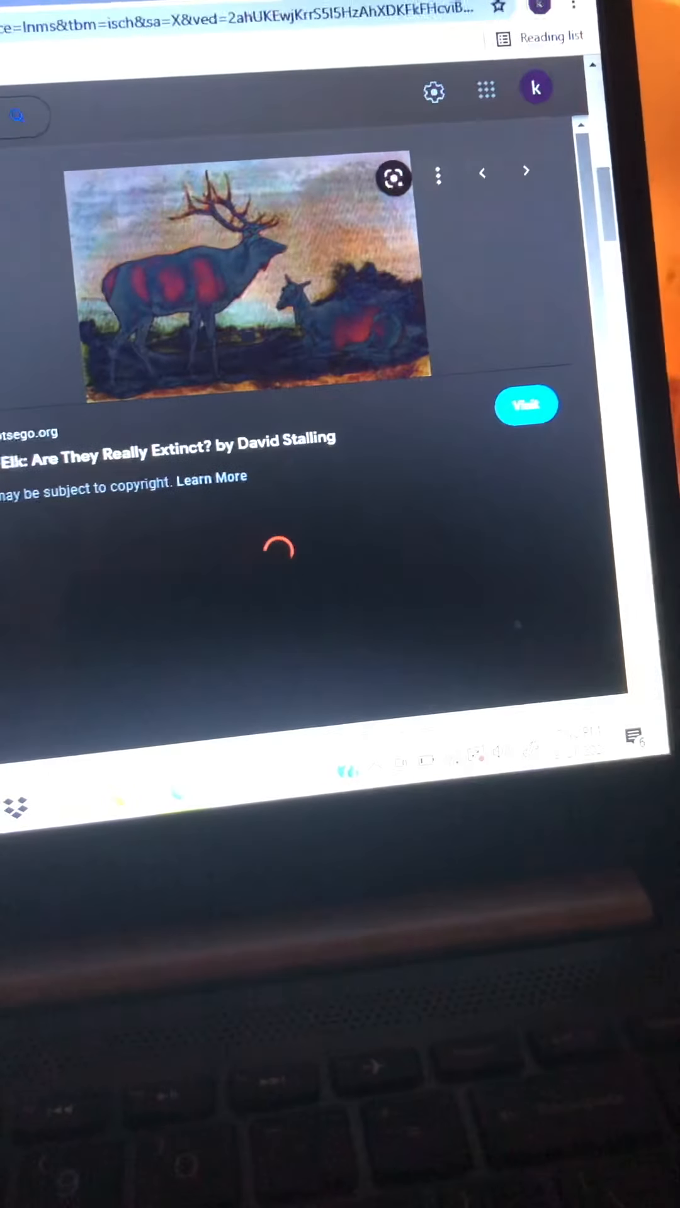
pyautogui.scroll(-3)
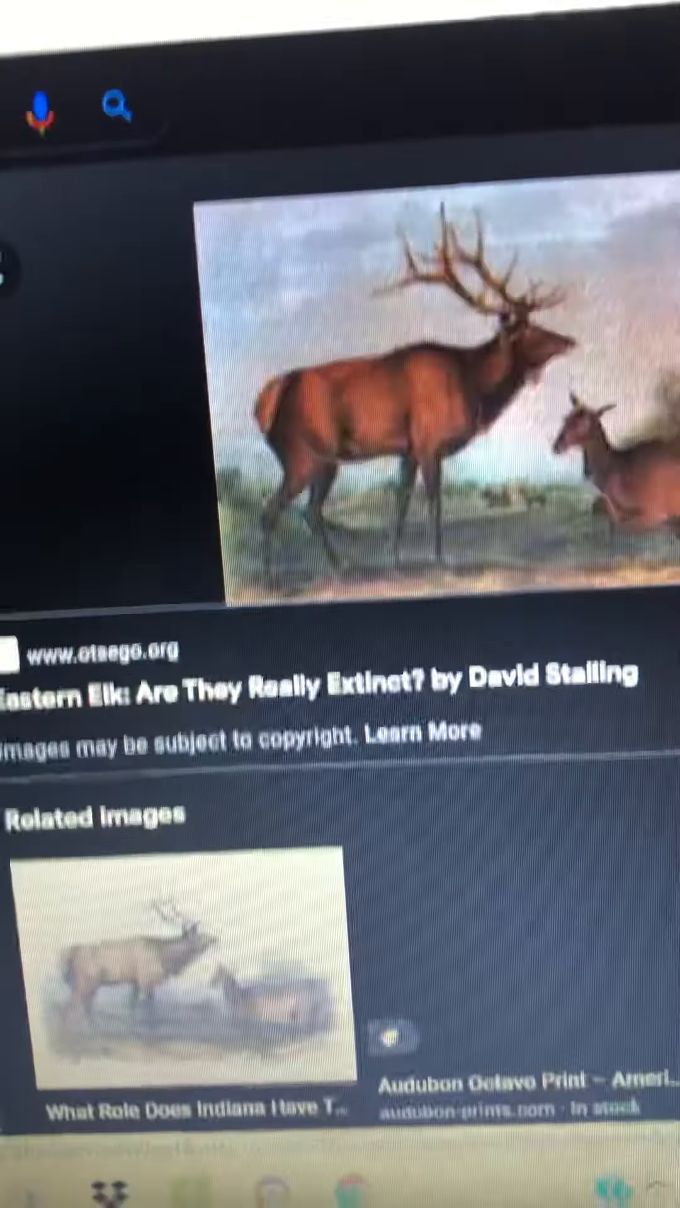